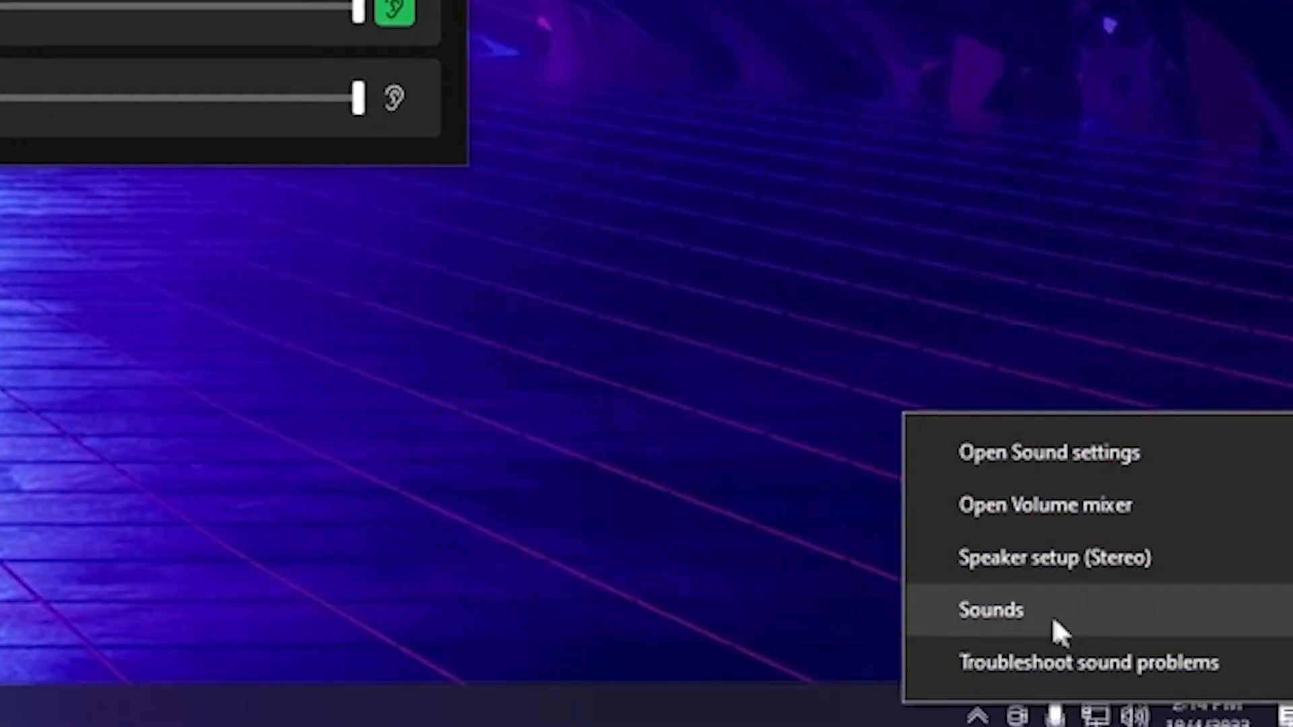
- In Wave Link Stream's Listen options, play it back through the HD60 X capture card
{"action": "left_click", "coordinate": [989, 609]}
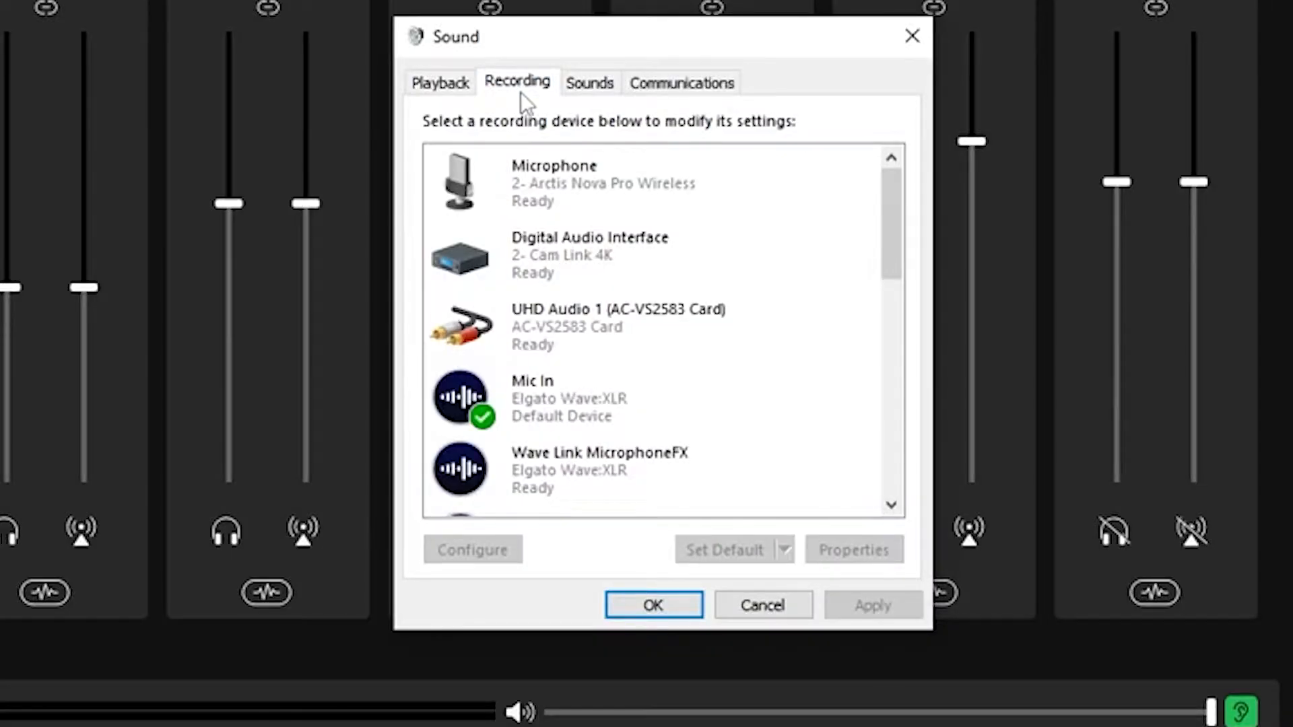
{"action": "scroll", "scroll_direction": "down", "scroll_amount": 3}
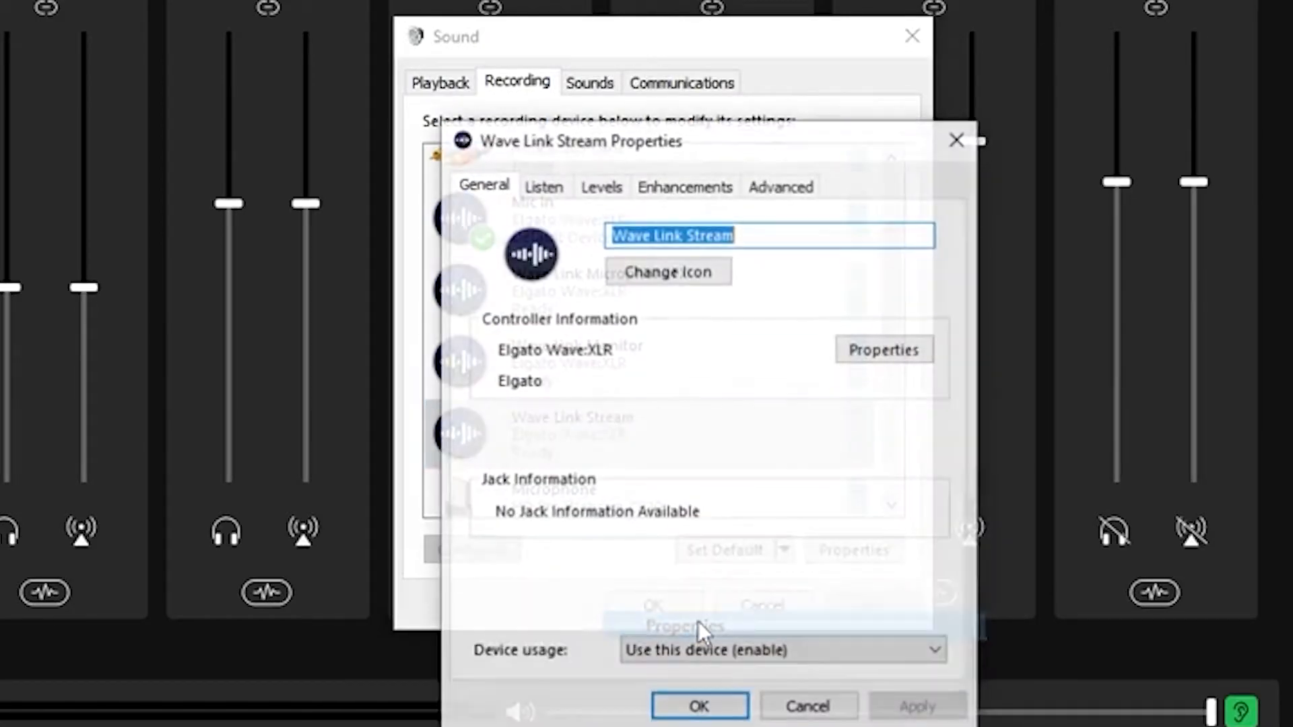
{"action": "left_click", "coordinate": [544, 186]}
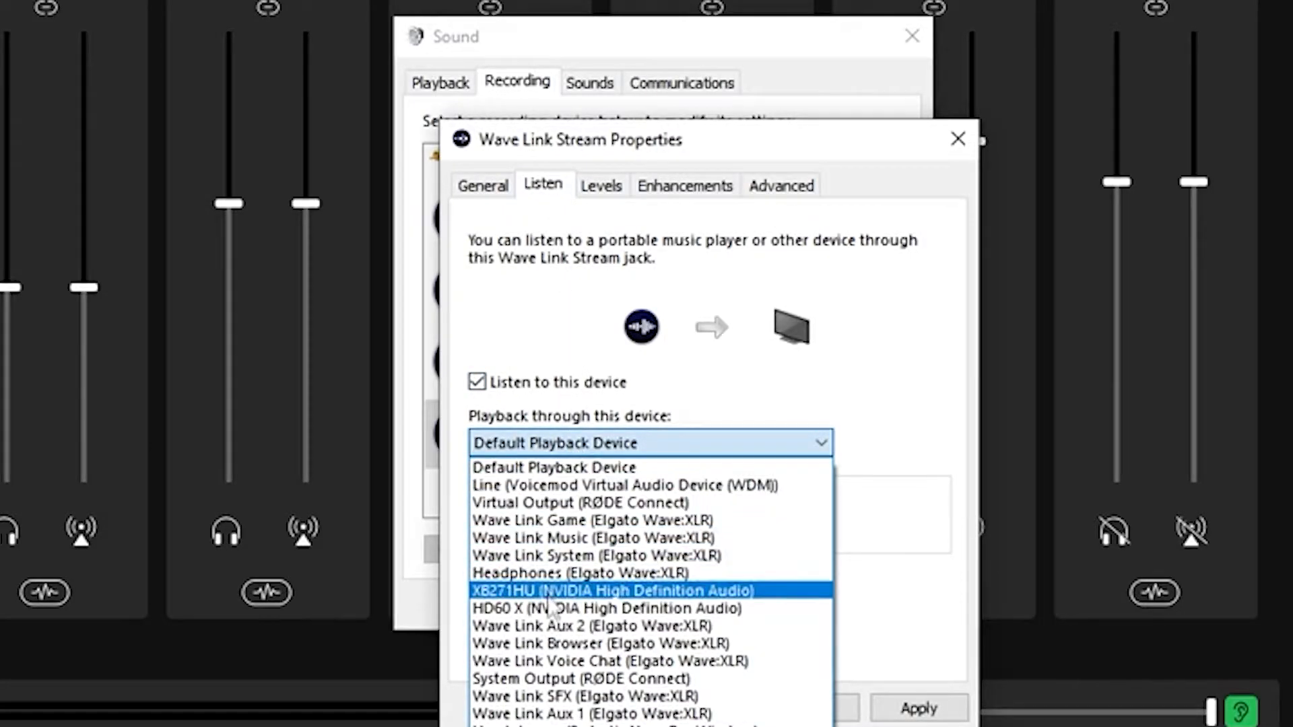
{"action": "mouse_move", "coordinate": [631, 626]}
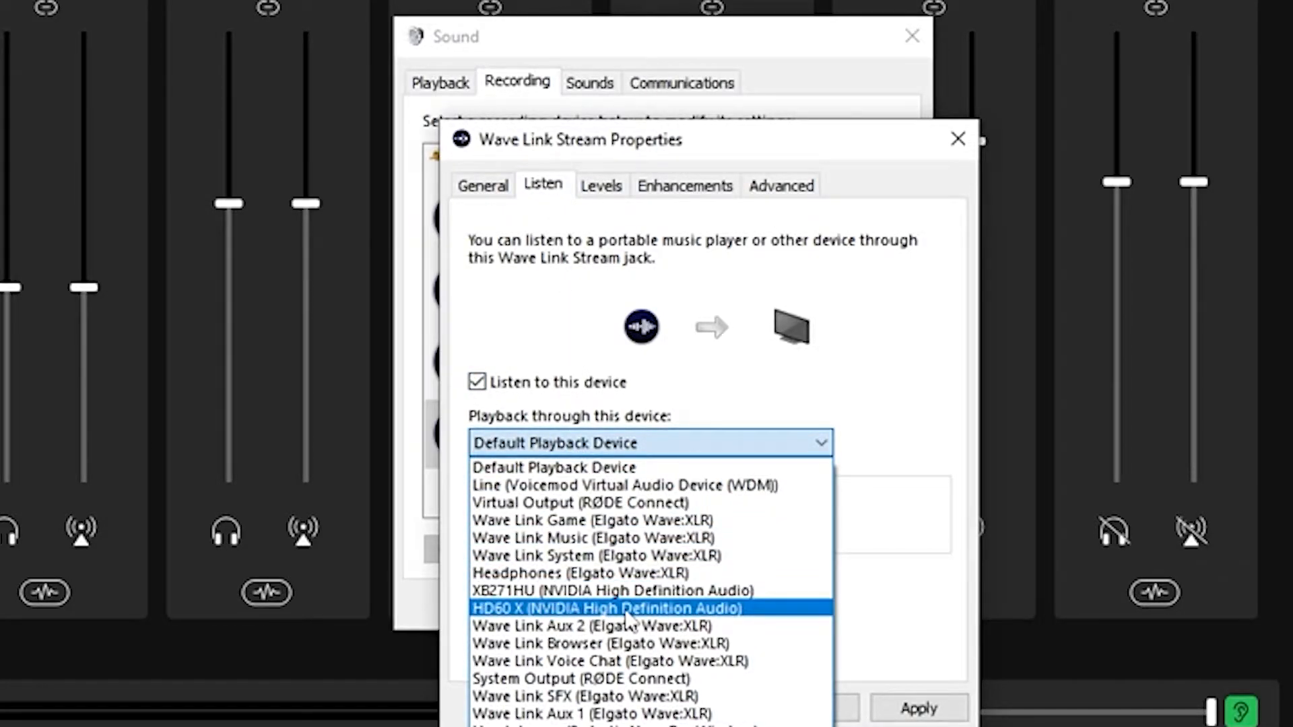
{"action": "left_click", "coordinate": [610, 608]}
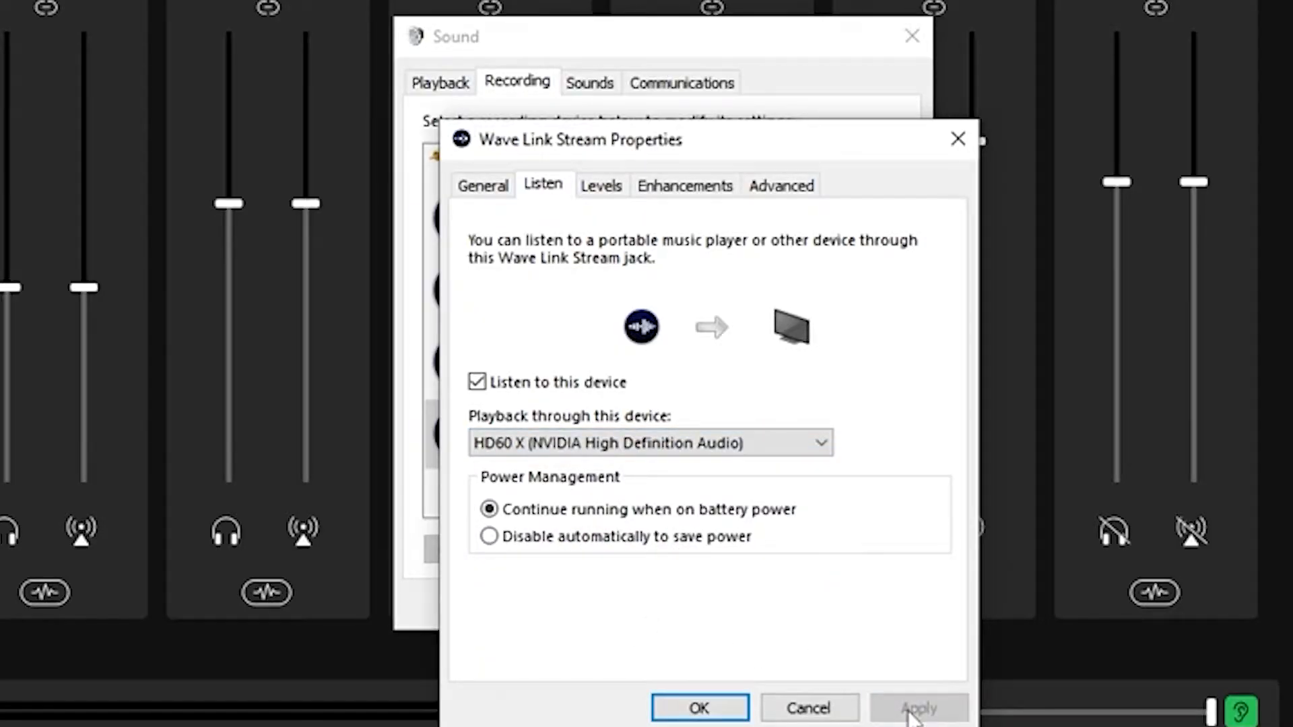
{"action": "mouse_move", "coordinate": [874, 673]}
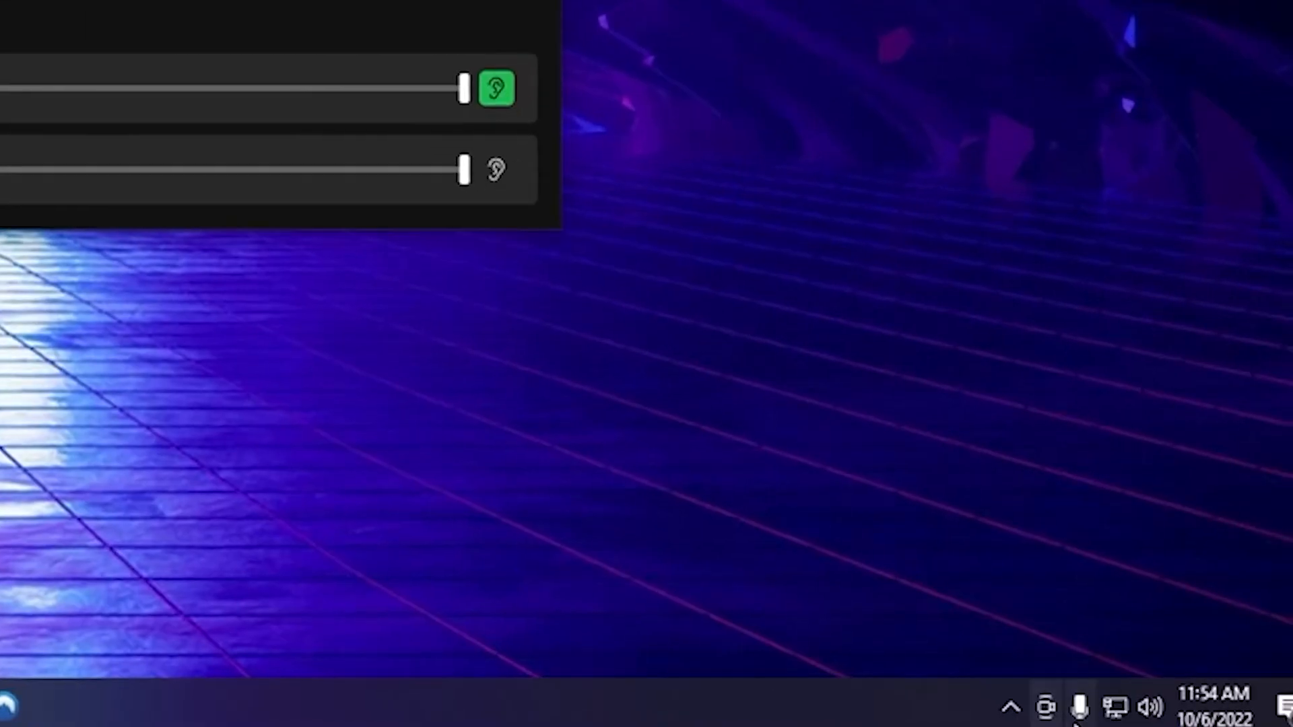
- Reopen the Sound dialog's recording devices and show the Line In Mic context menu
{"action": "right_click", "coordinate": [1152, 705]}
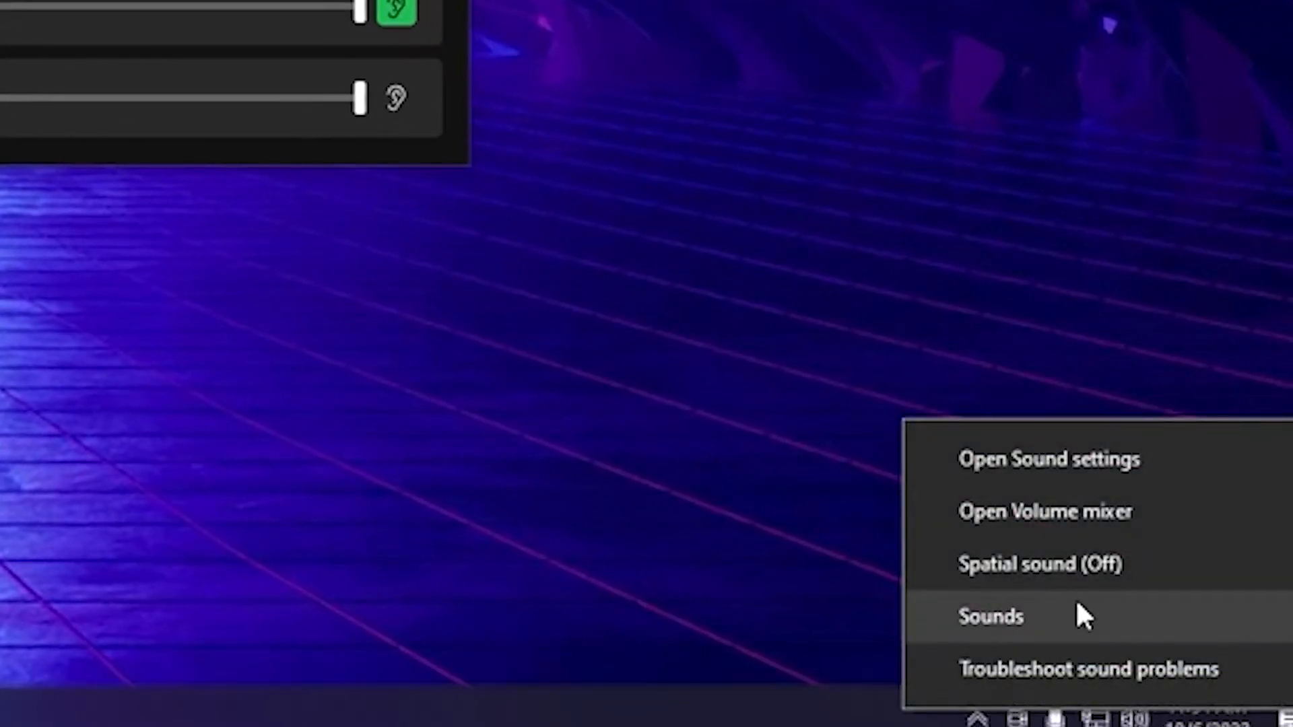
{"action": "left_click", "coordinate": [991, 617]}
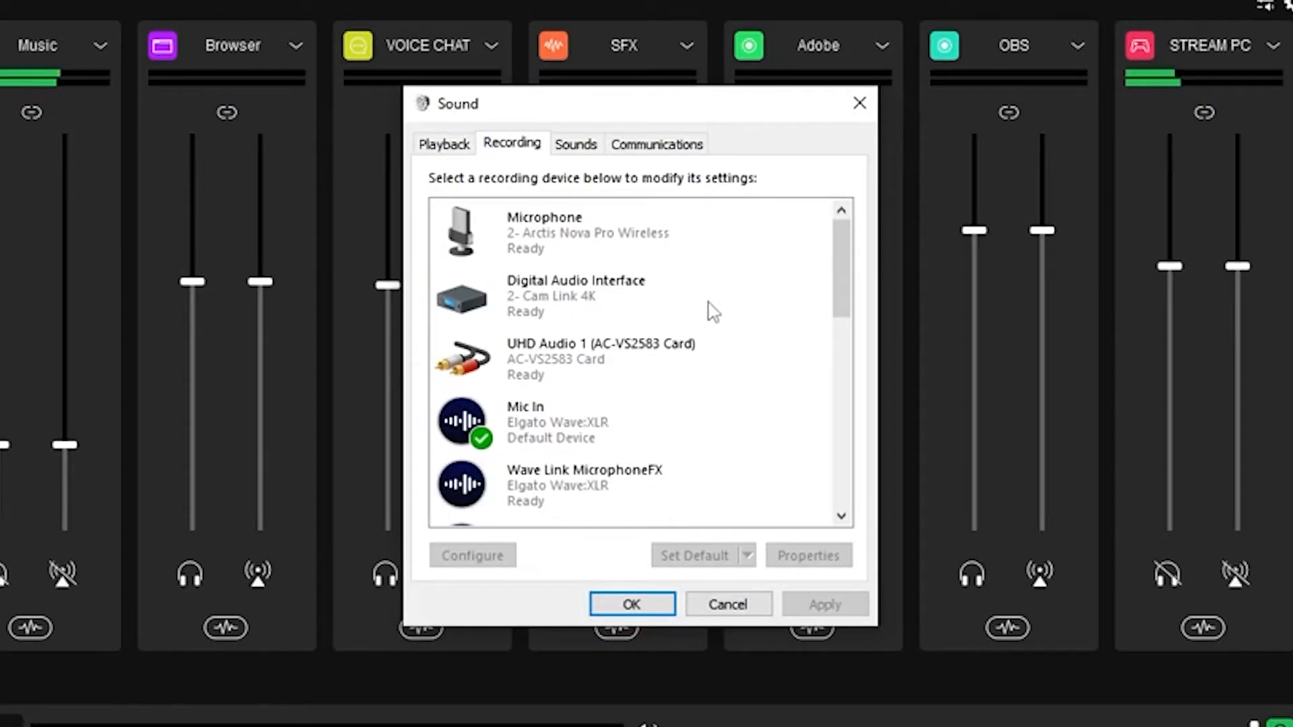
{"action": "scroll", "scroll_direction": "down", "scroll_amount": 3}
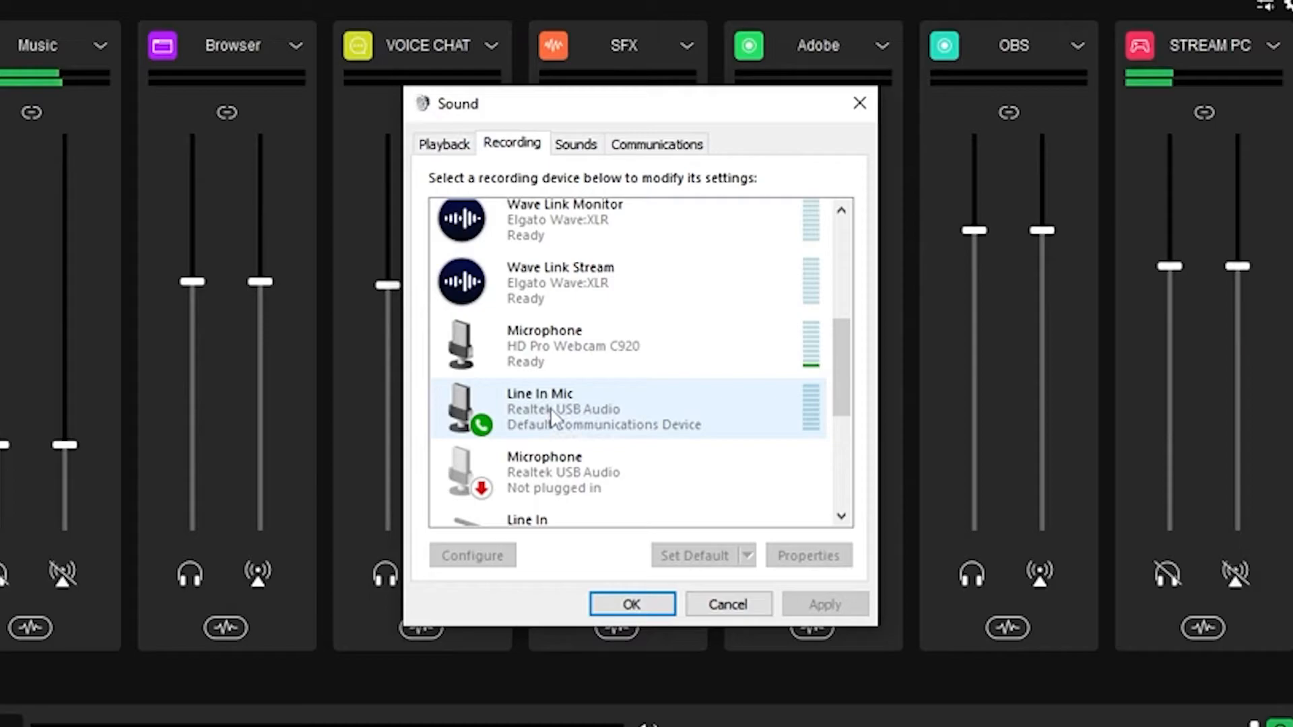
{"action": "right_click", "coordinate": [542, 410]}
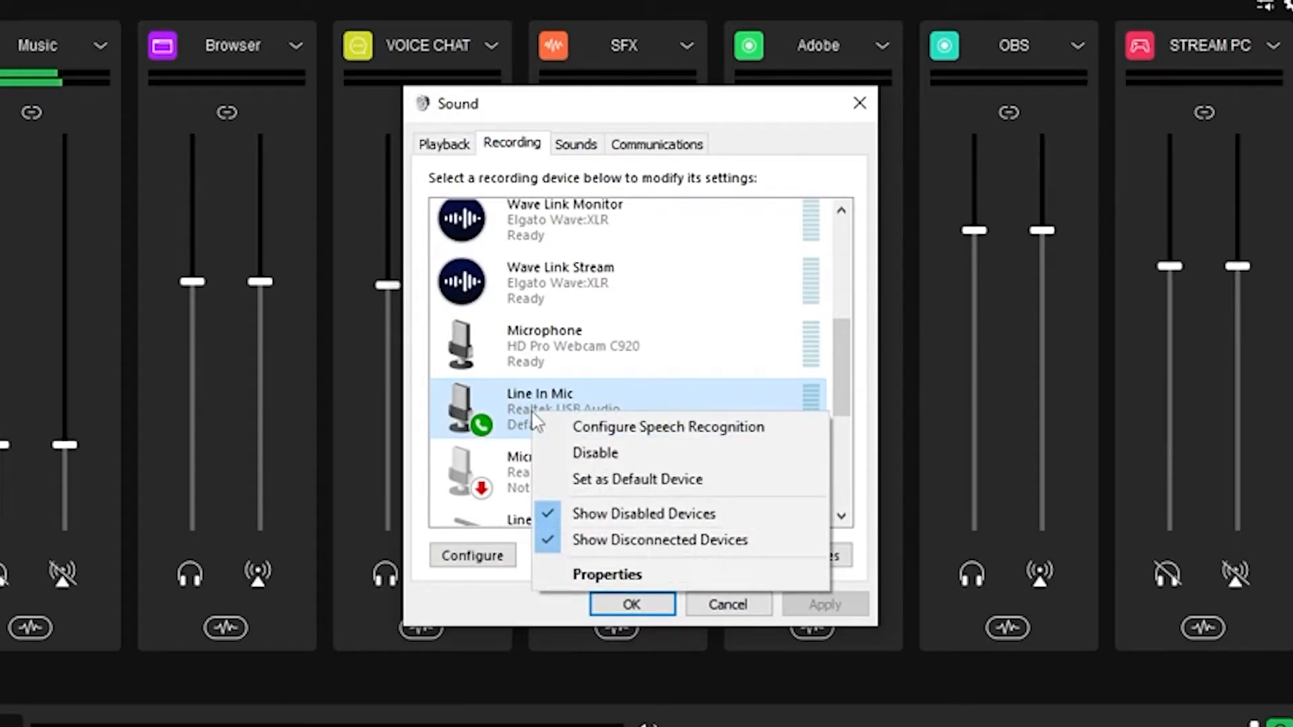
- Set Line In Mic to play back through Wave Link Game (Elgato Wave:XLR) and apply
{"action": "left_click", "coordinate": [606, 574]}
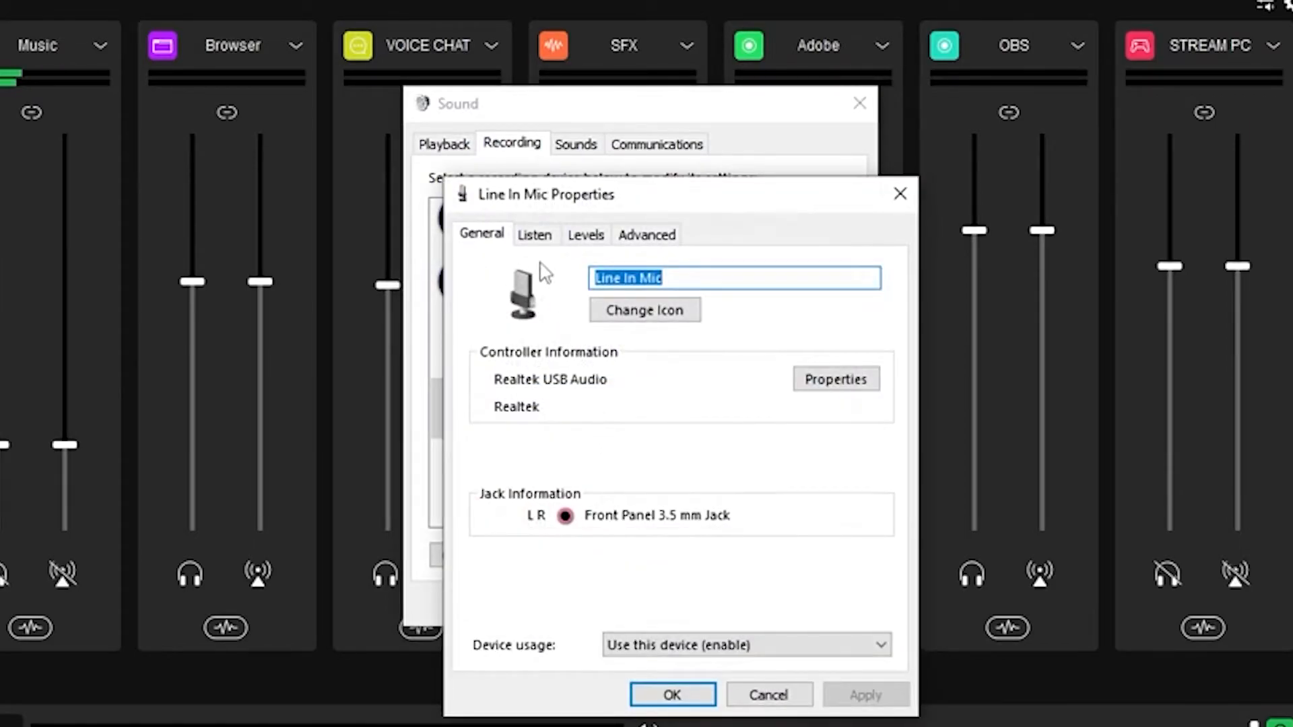
{"action": "left_click", "coordinate": [535, 235]}
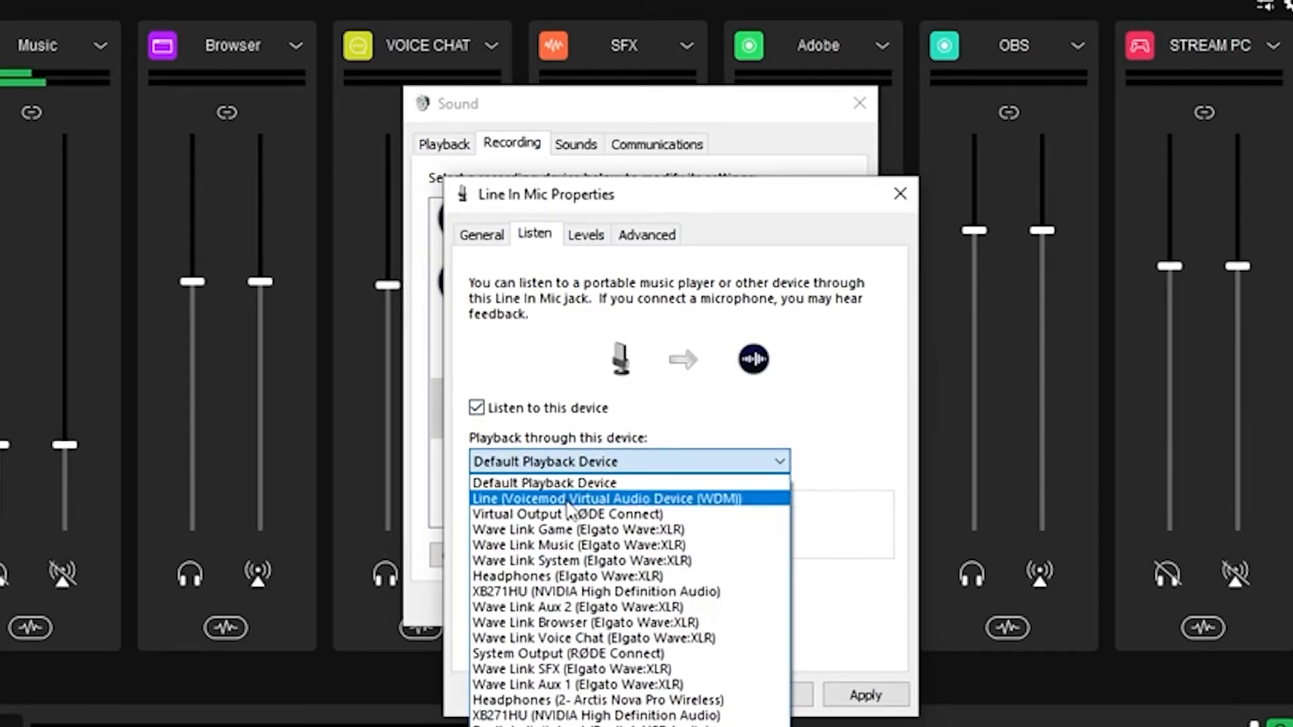
{"action": "mouse_move", "coordinate": [568, 529]}
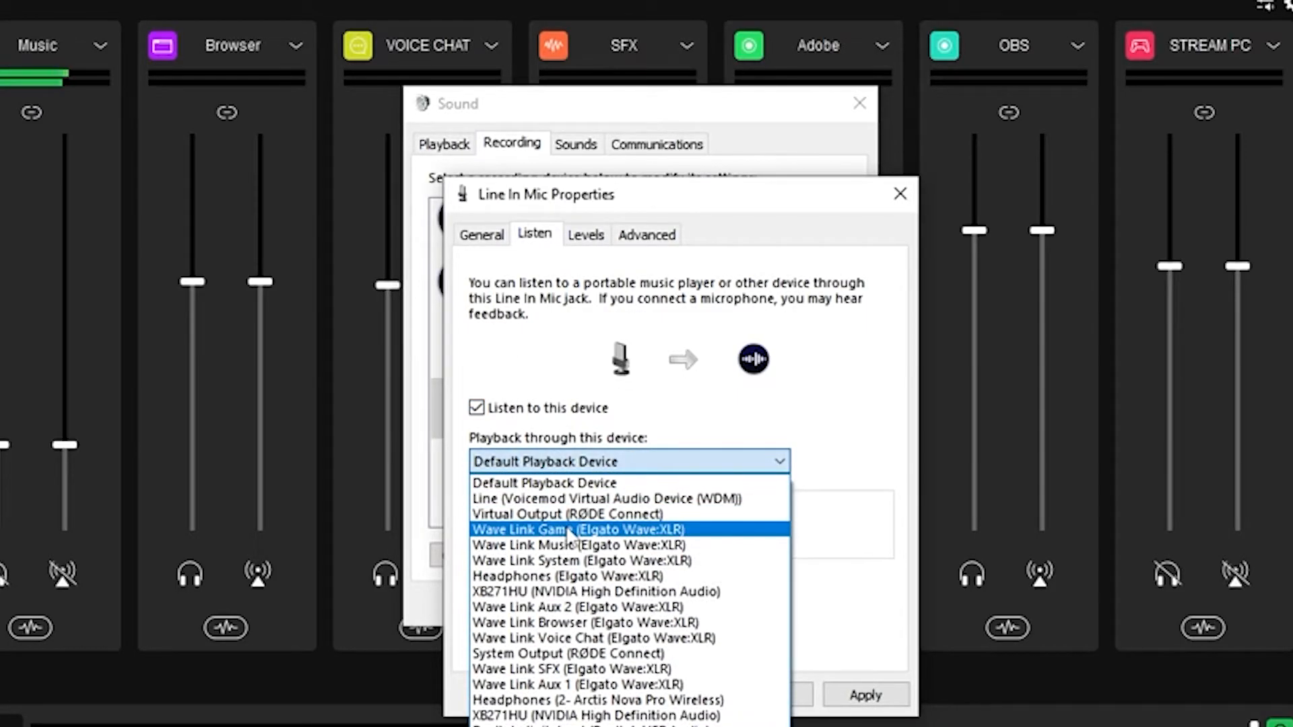
{"action": "left_click", "coordinate": [578, 528]}
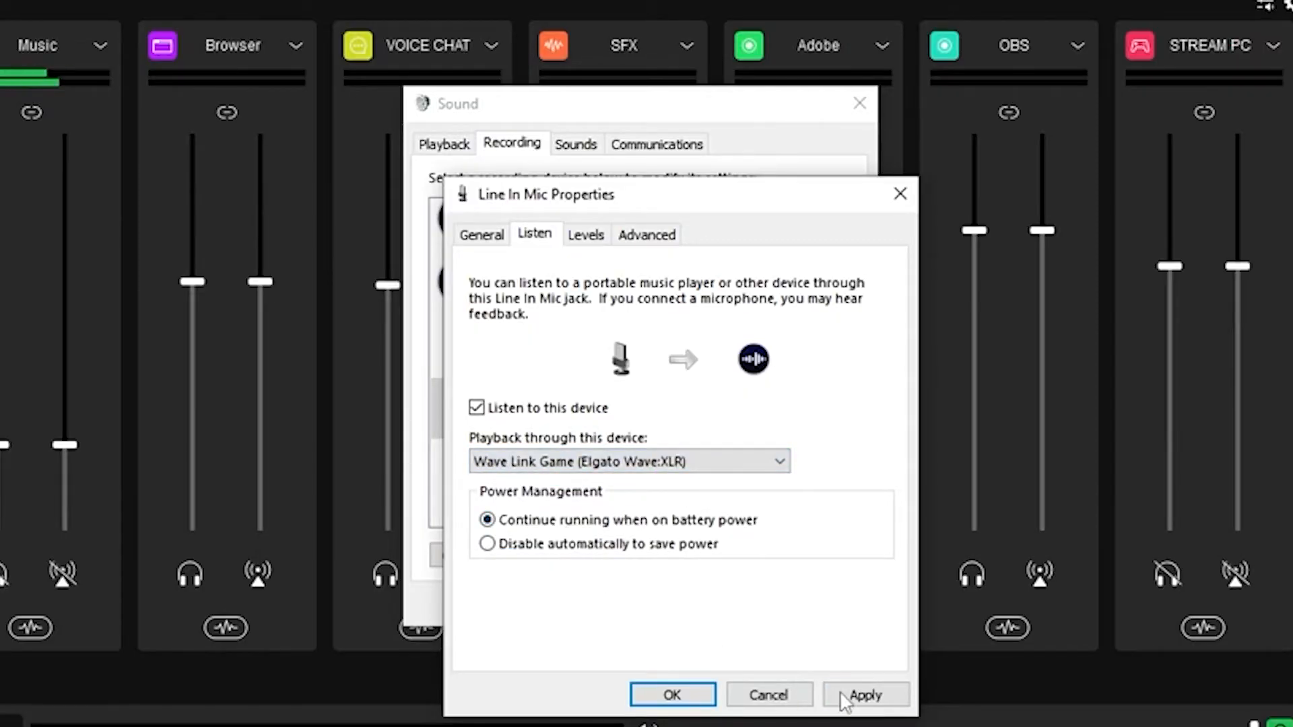
{"action": "left_click", "coordinate": [865, 694]}
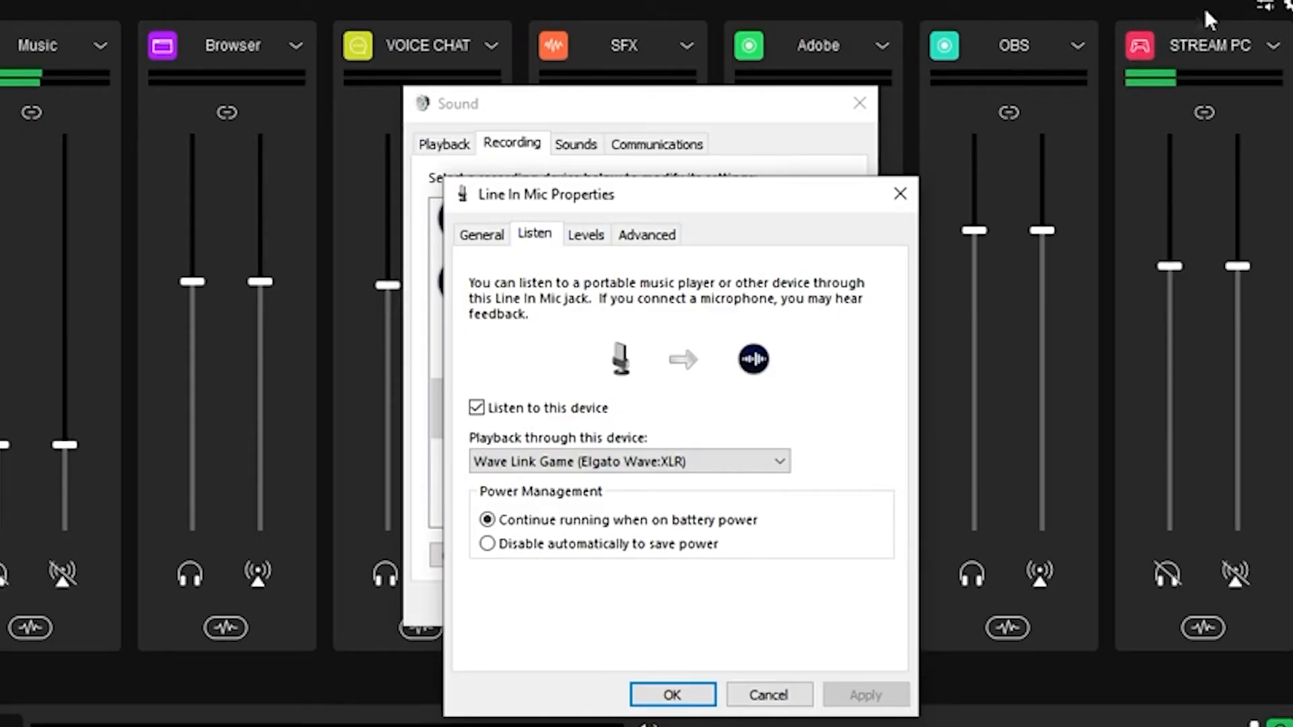
{"action": "mouse_move", "coordinate": [1266, 161]}
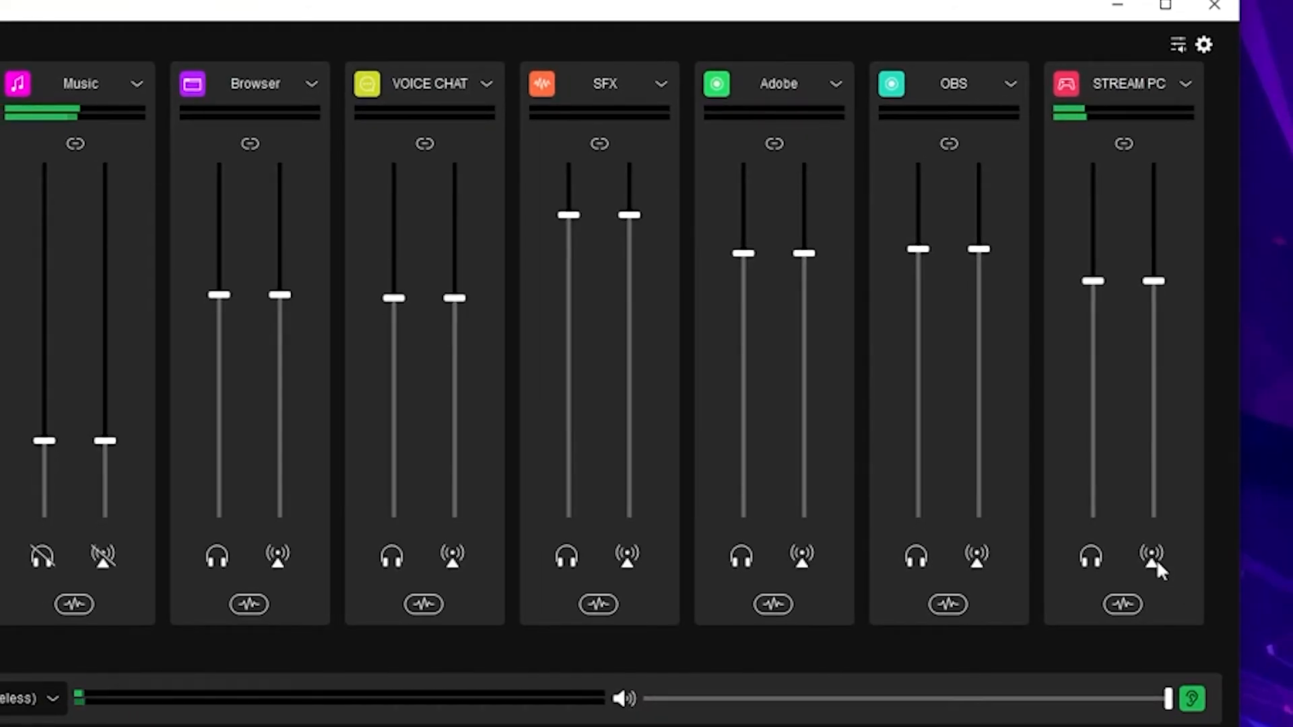
- Mute the STREAM PC channel in Wave Link's stream mix
{"action": "left_click", "coordinate": [1151, 557]}
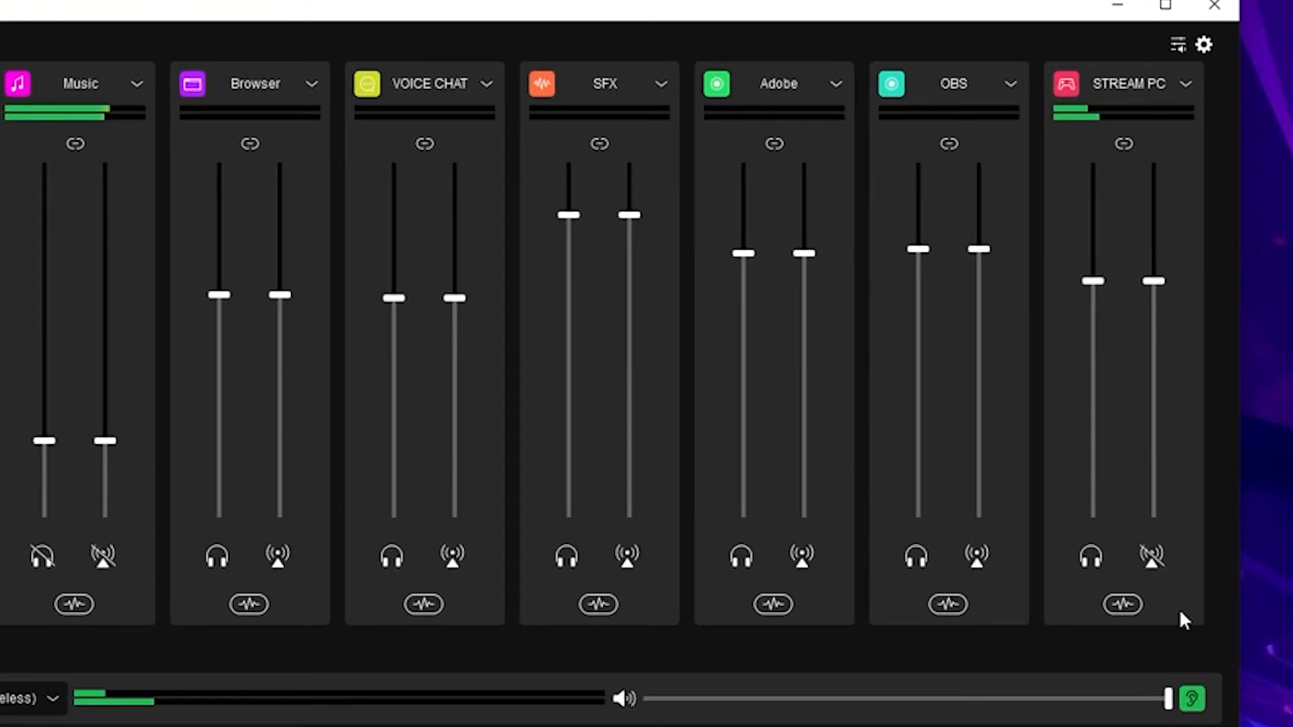